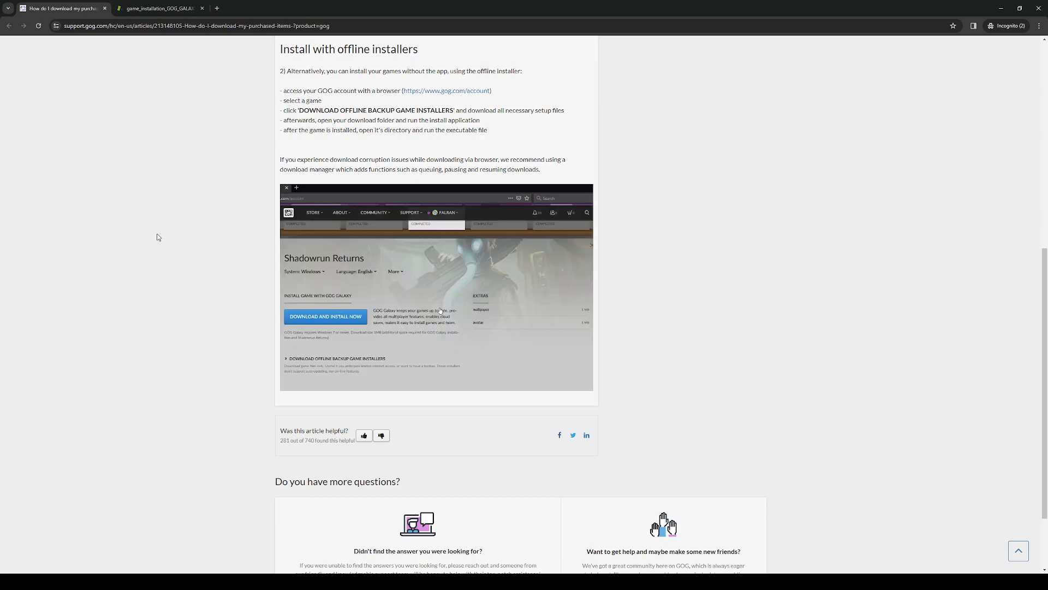
Step: Show the game_installation_GOG_GALAXY.gif attachment alone, playing the Gothic 3 install dialog
left_click(337, 359)
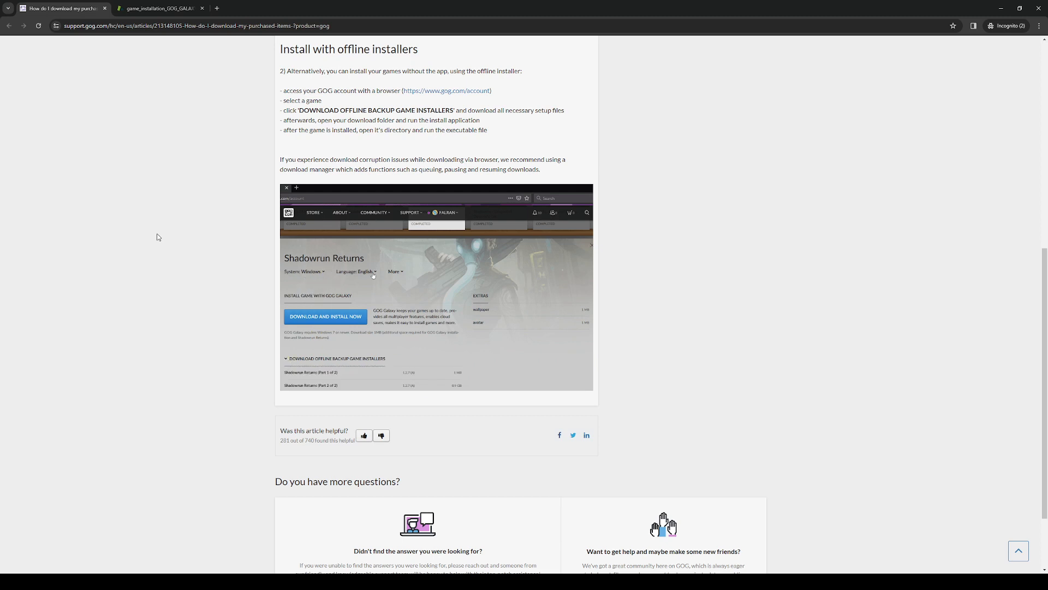
mouse_move(350, 340)
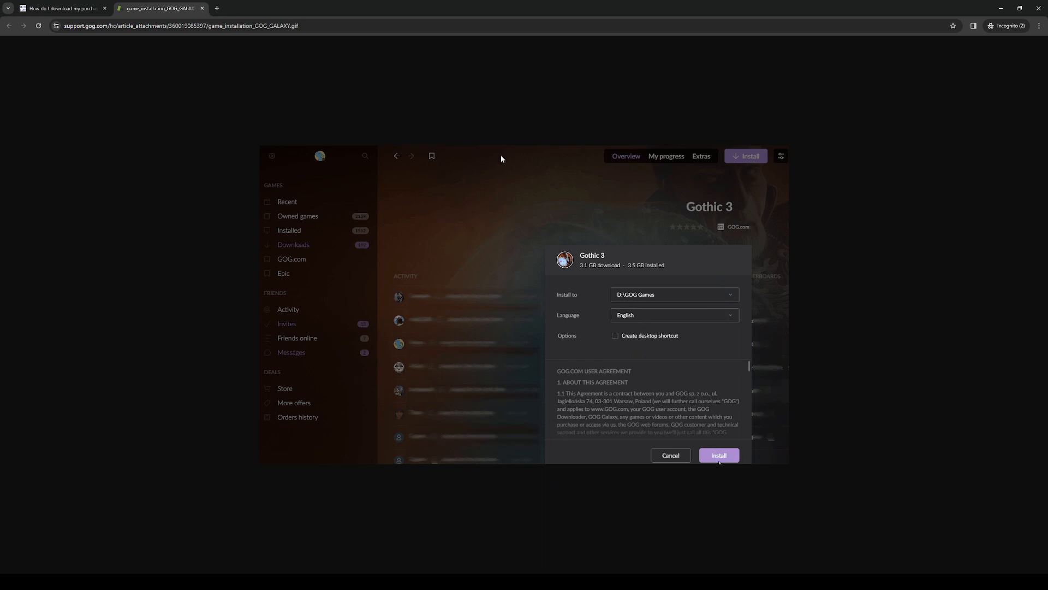
left_click(718, 455)
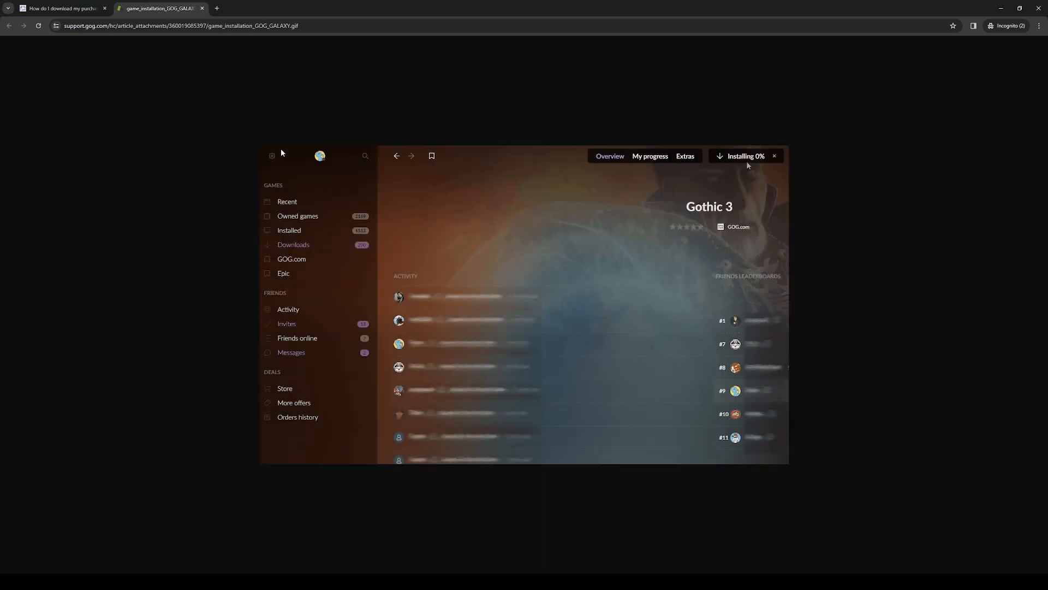
left_click(287, 201)
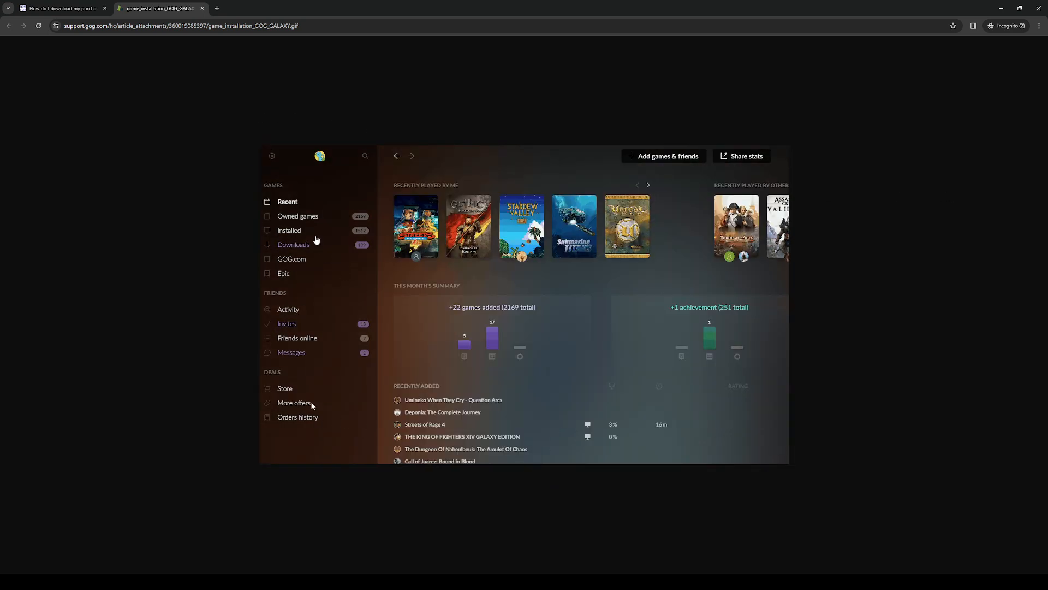
left_click(297, 215)
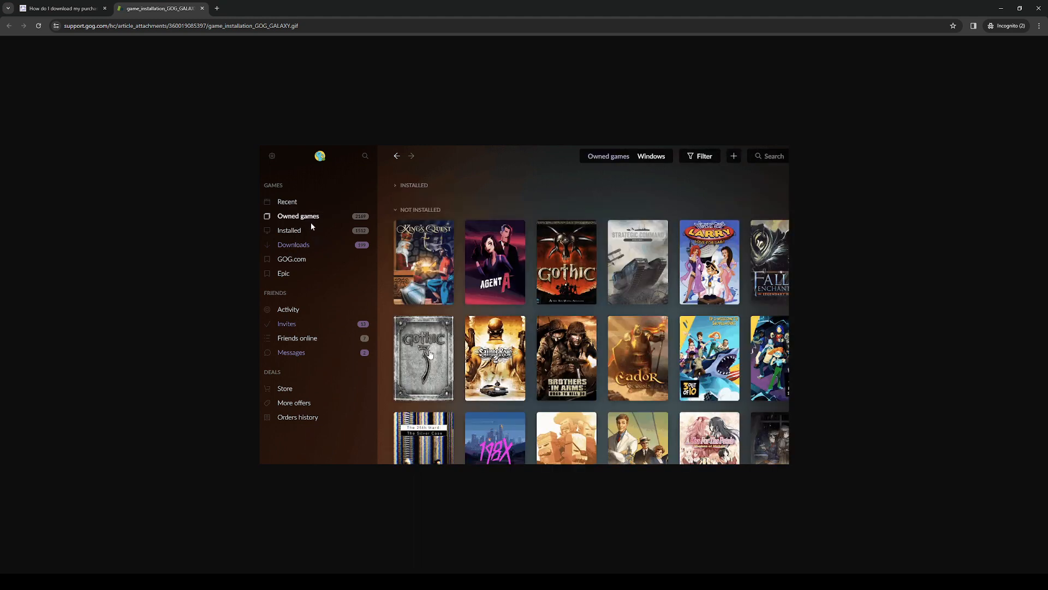
left_click(422, 358)
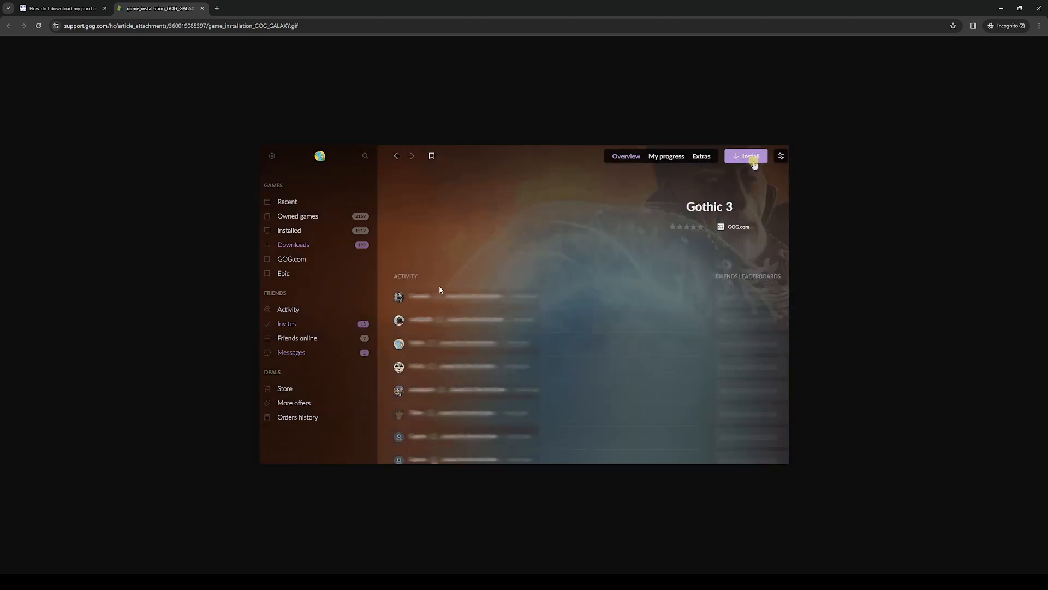
left_click(746, 156)
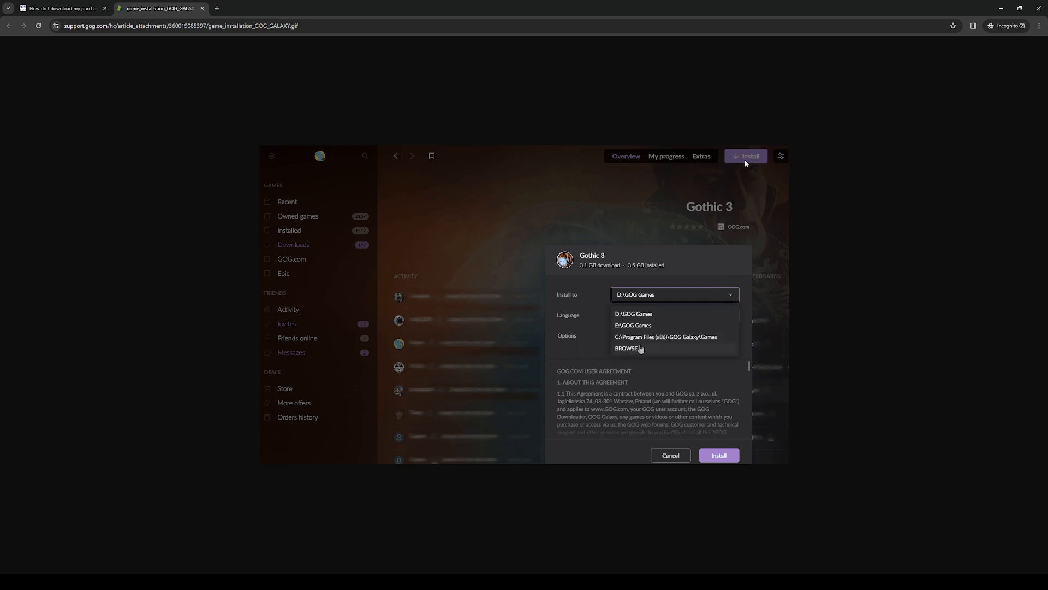
left_click(634, 313)
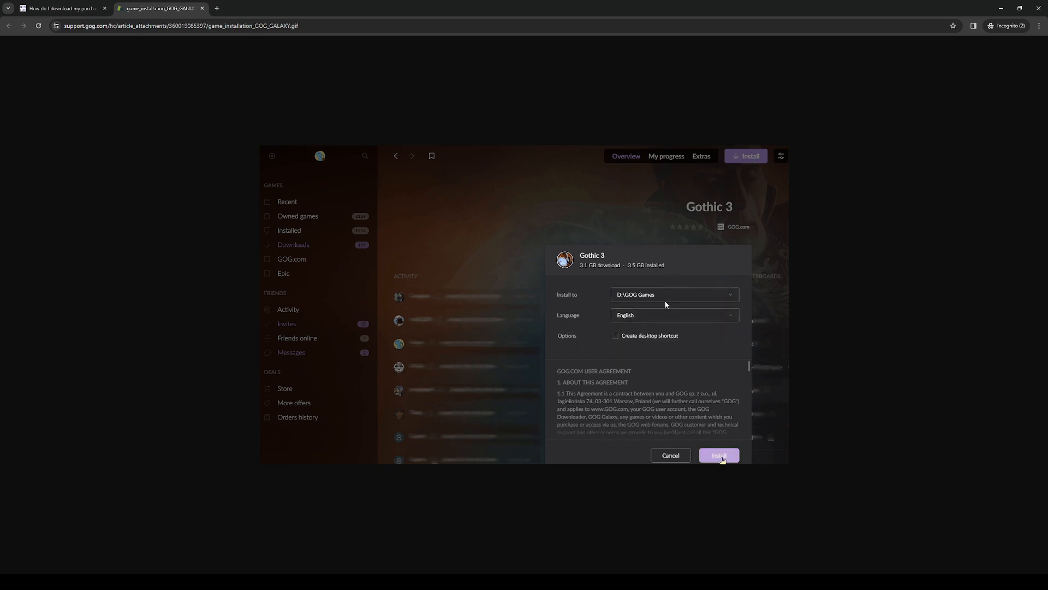
left_click(719, 455)
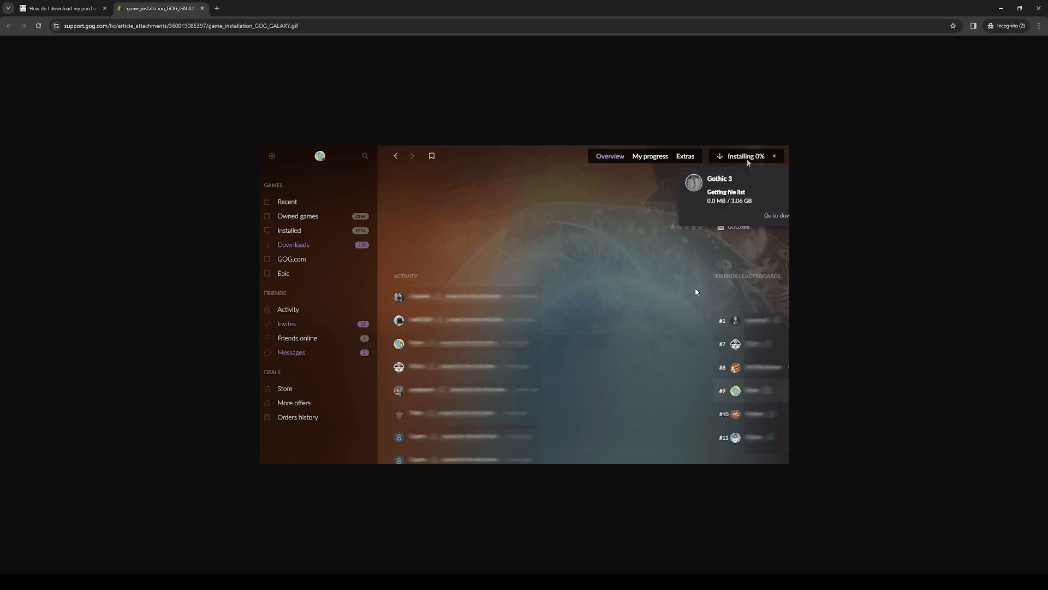
left_click(288, 201)
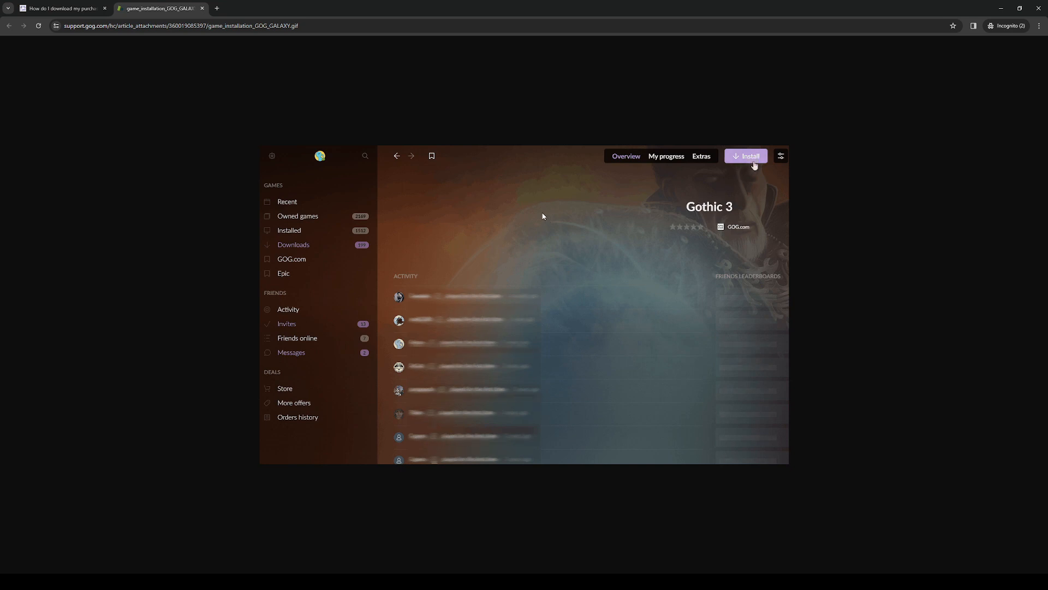
left_click(746, 156)
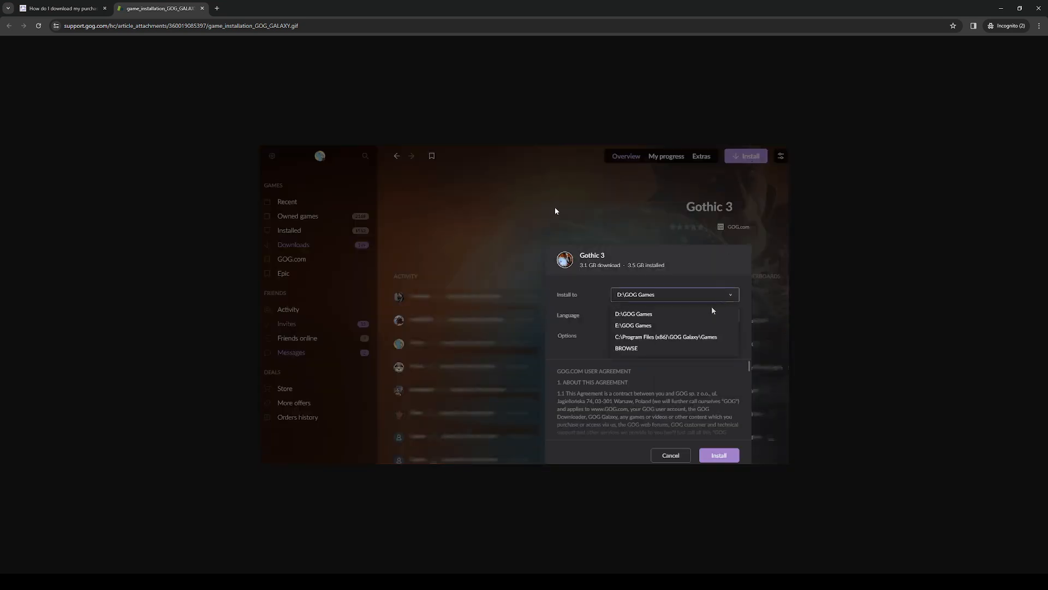
mouse_move(508, 195)
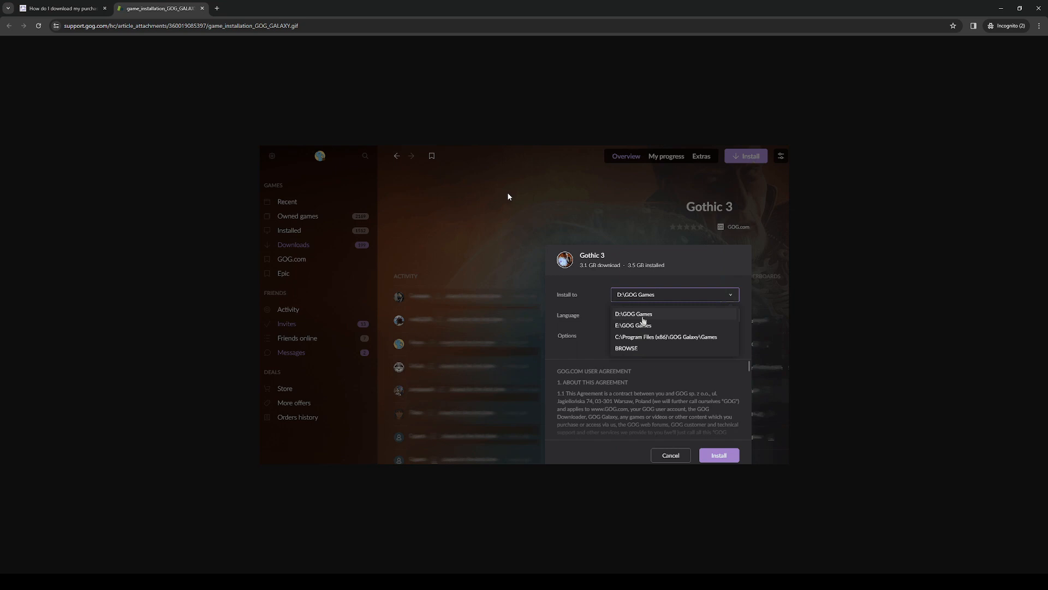
left_click(669, 454)
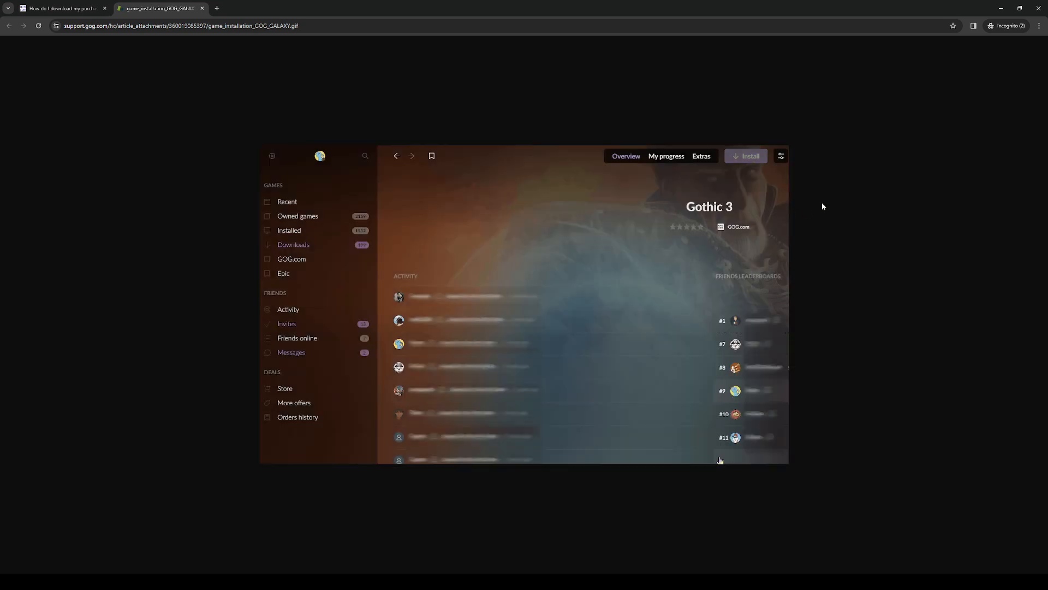
left_click(746, 156)
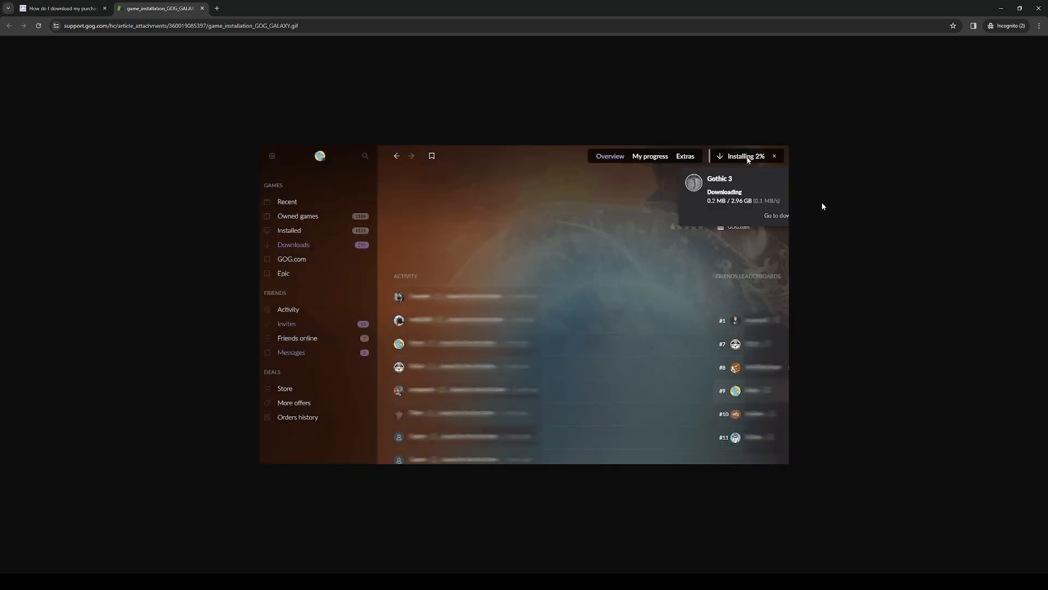
left_click(288, 201)
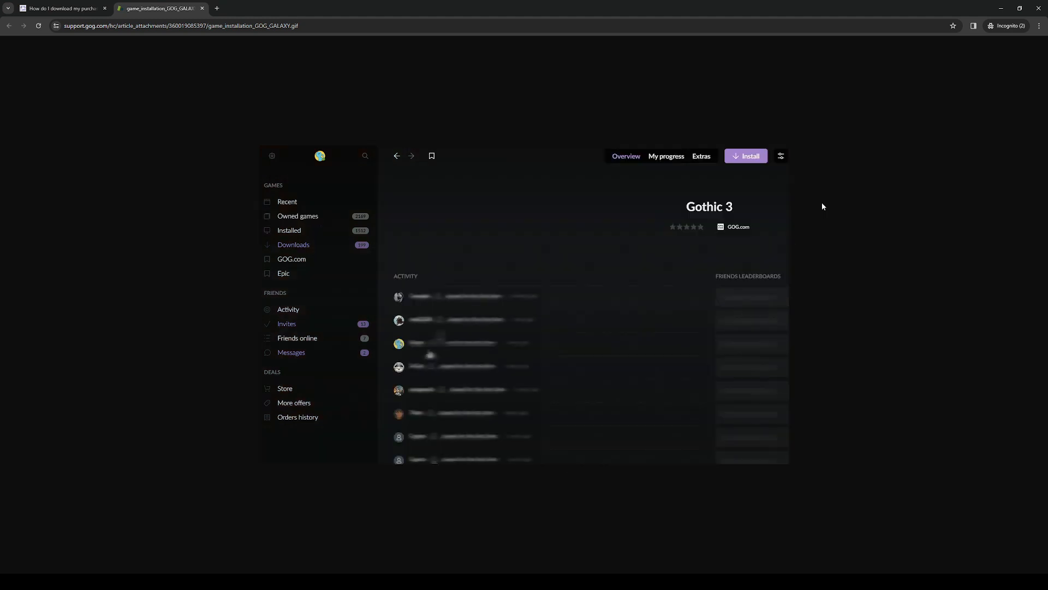
left_click(746, 156)
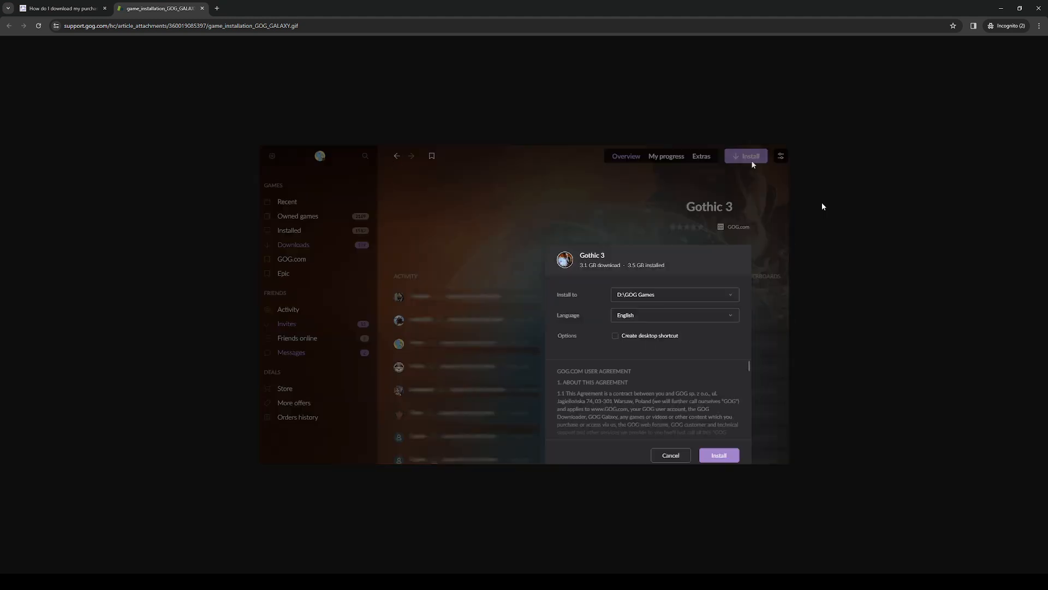
left_click(673, 294)
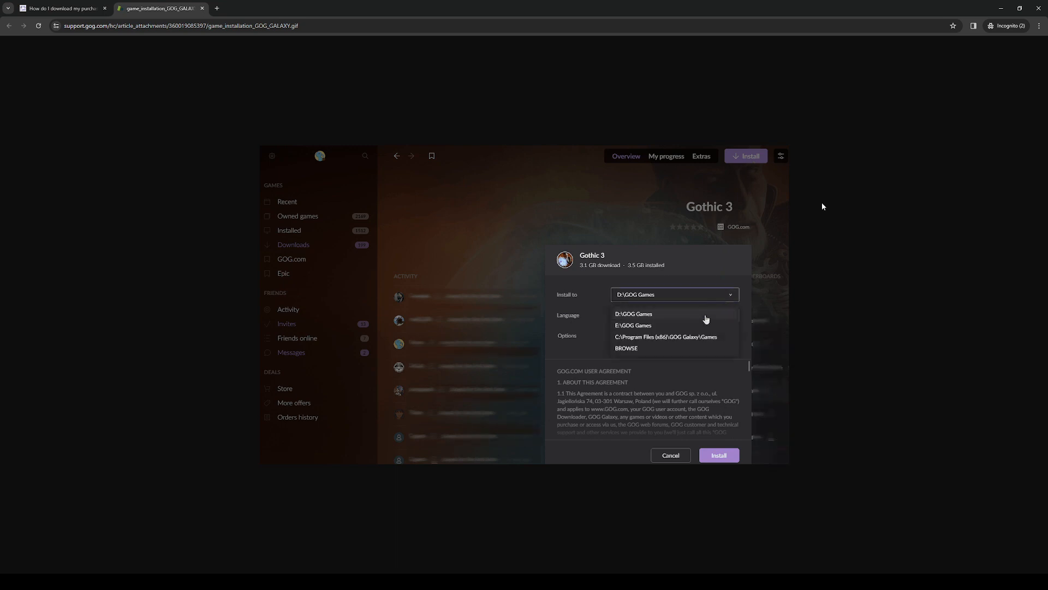
left_click(634, 313)
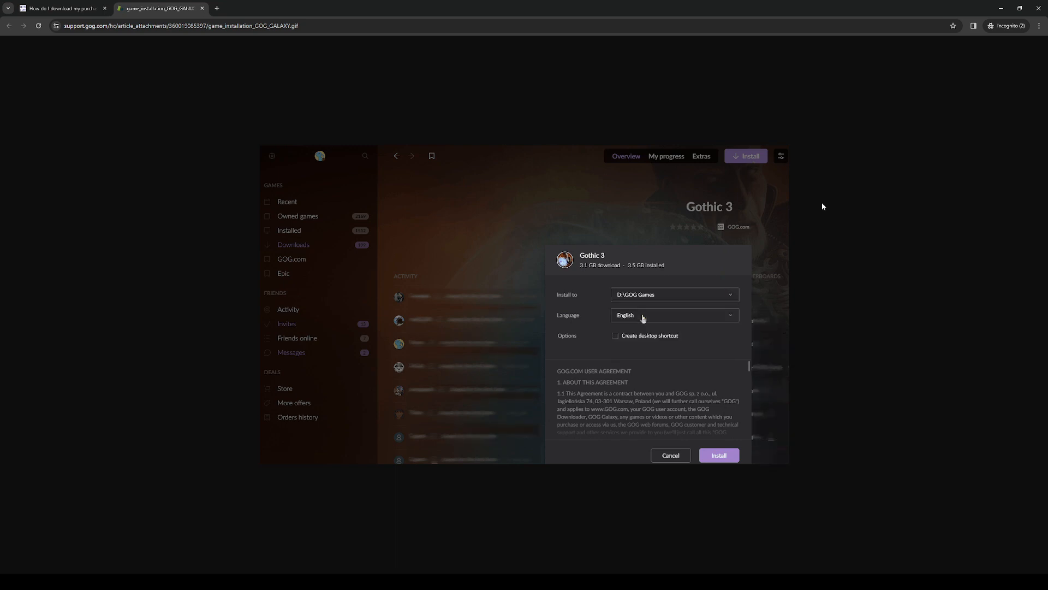